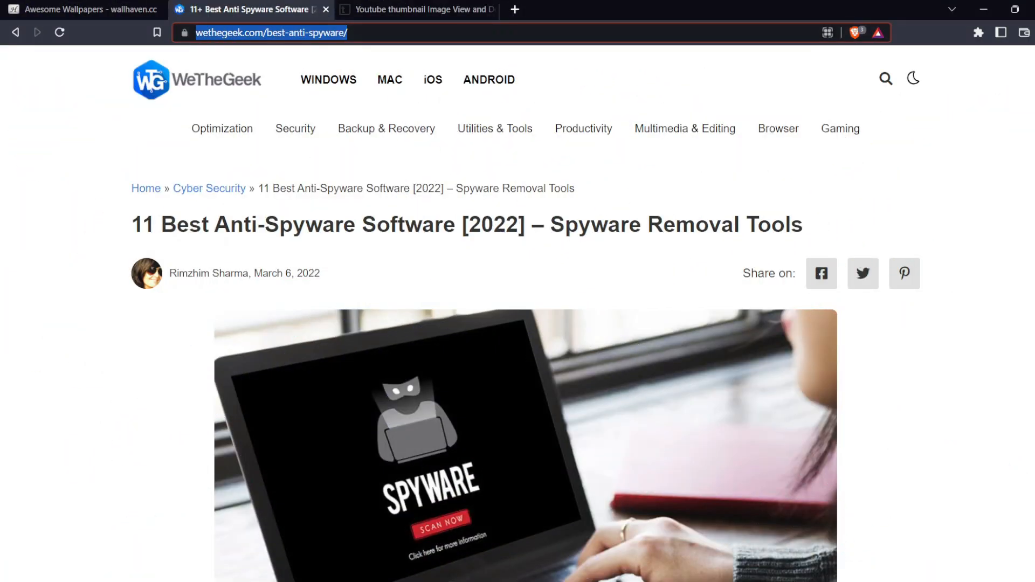
- Read through the spyware article, jumping to the section explaining what spyware is
scroll("down", 3)
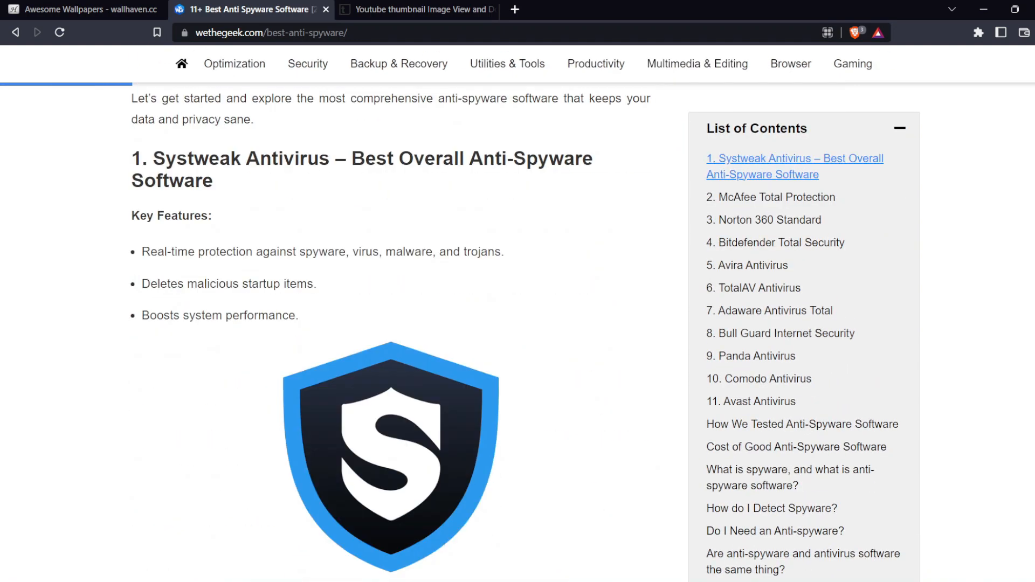
scroll("down", 3)
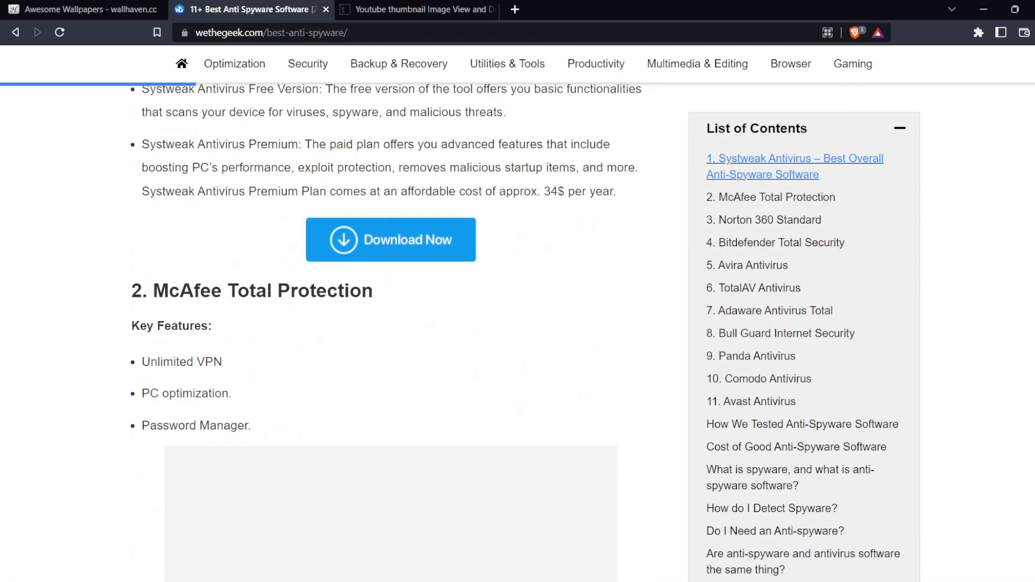
left_click(789, 470)
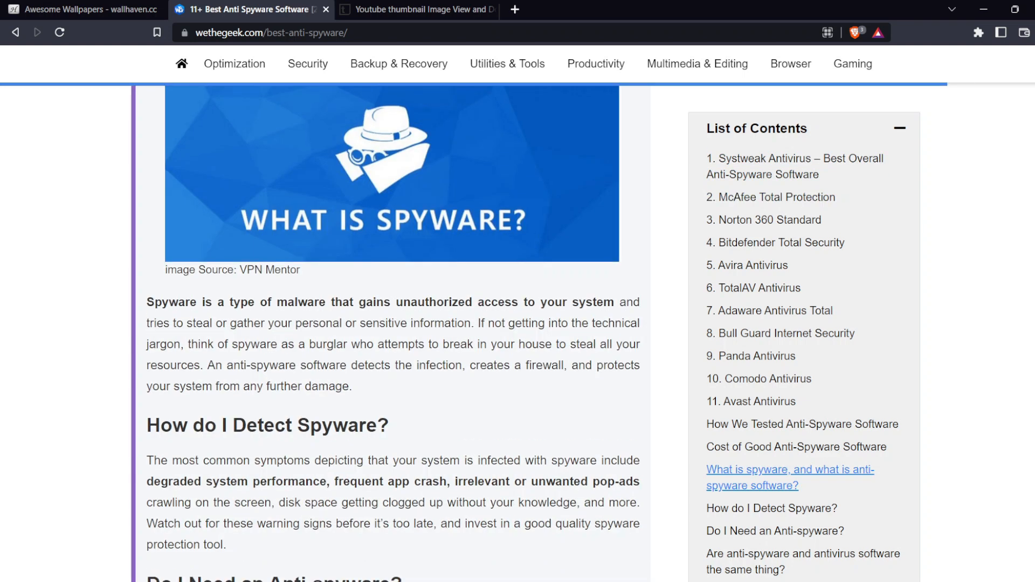
scroll("down", 3)
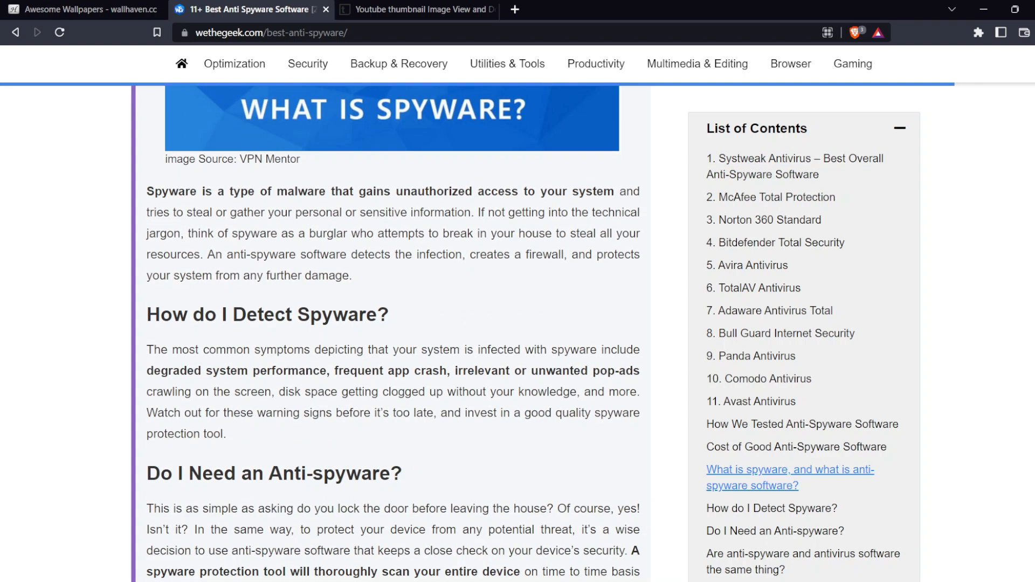
scroll("down", 3)
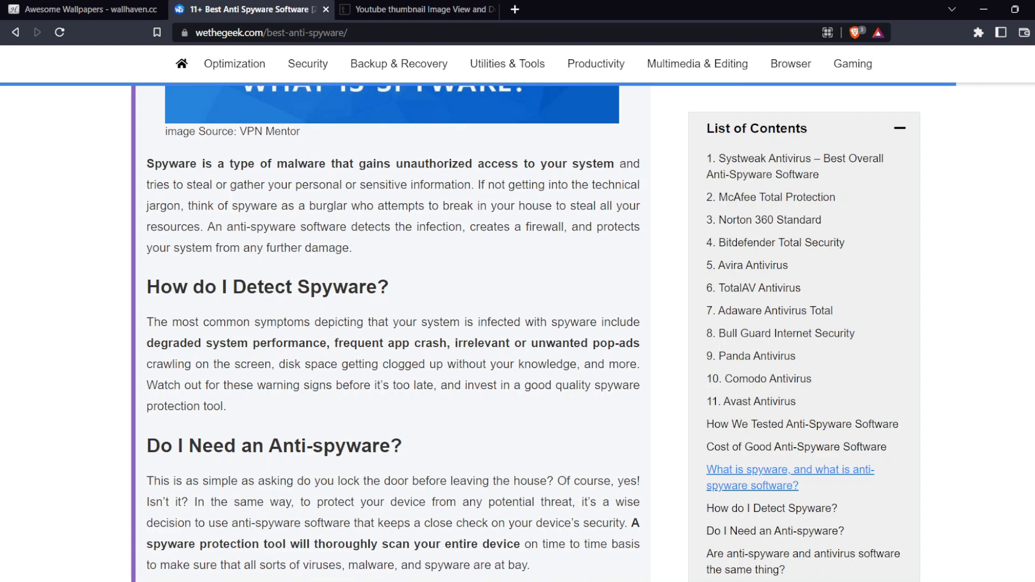
scroll("down", 3)
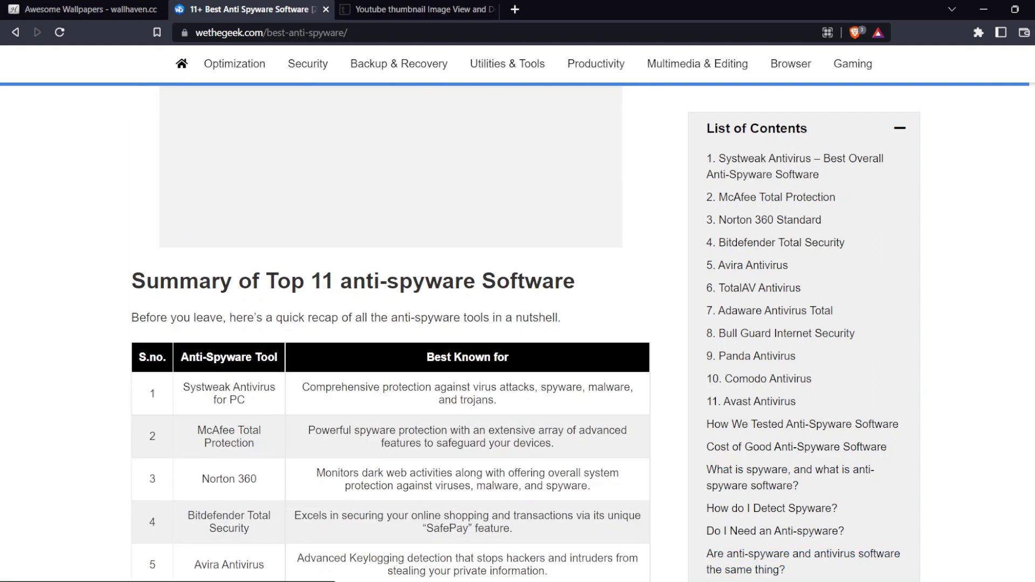
scroll("down", 3)
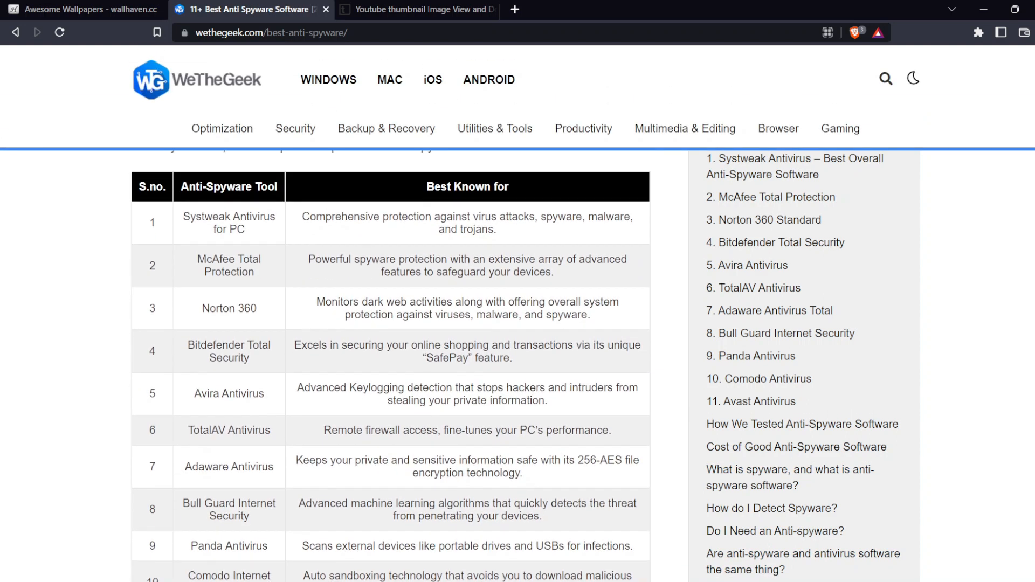
scroll("down", 3)
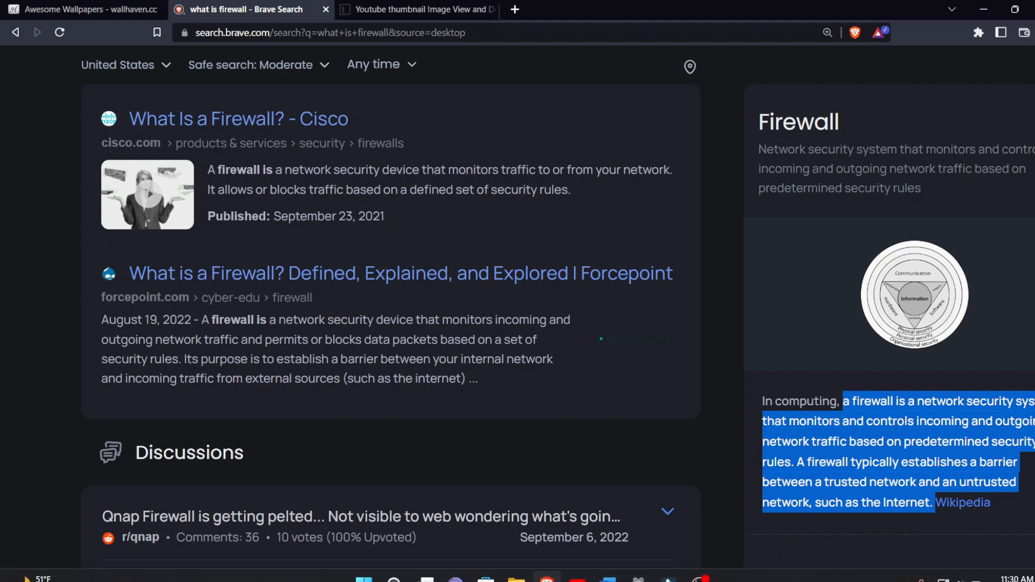
scroll("down", 3)
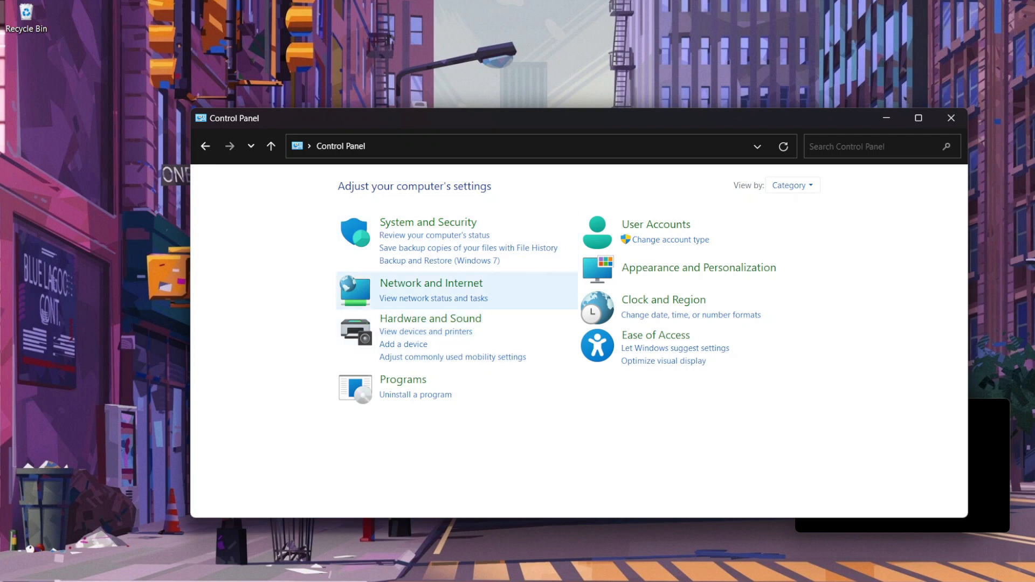
- Navigate Control Panel to System and Security, then Windows Defender Firewall network status
left_click(427, 222)
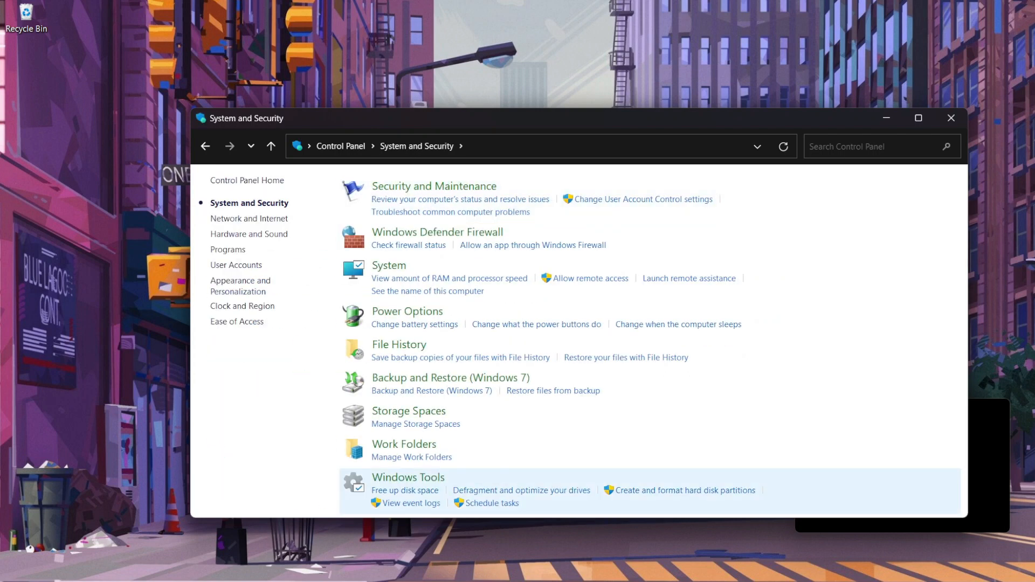
mouse_move(437, 232)
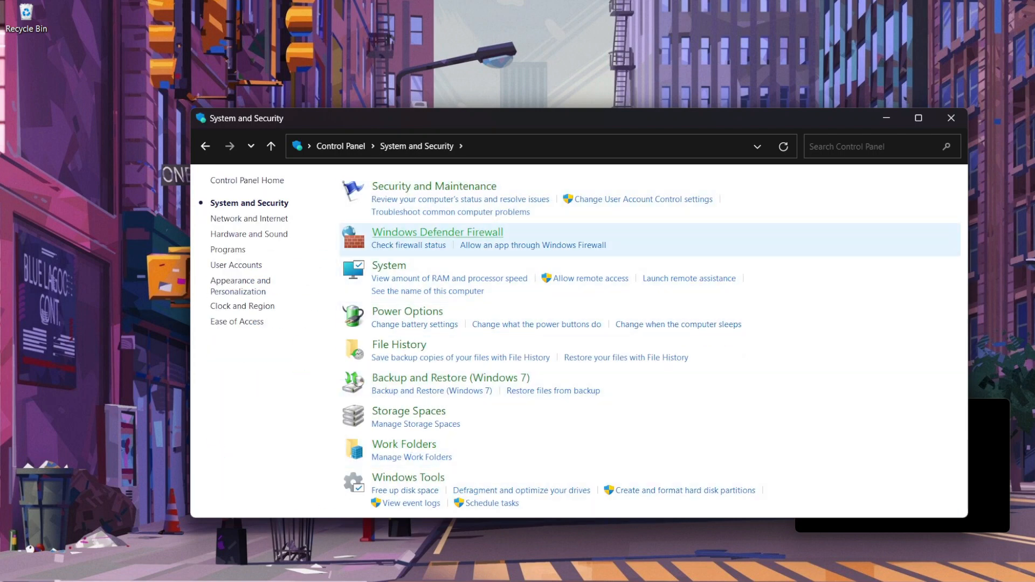
left_click(437, 232)
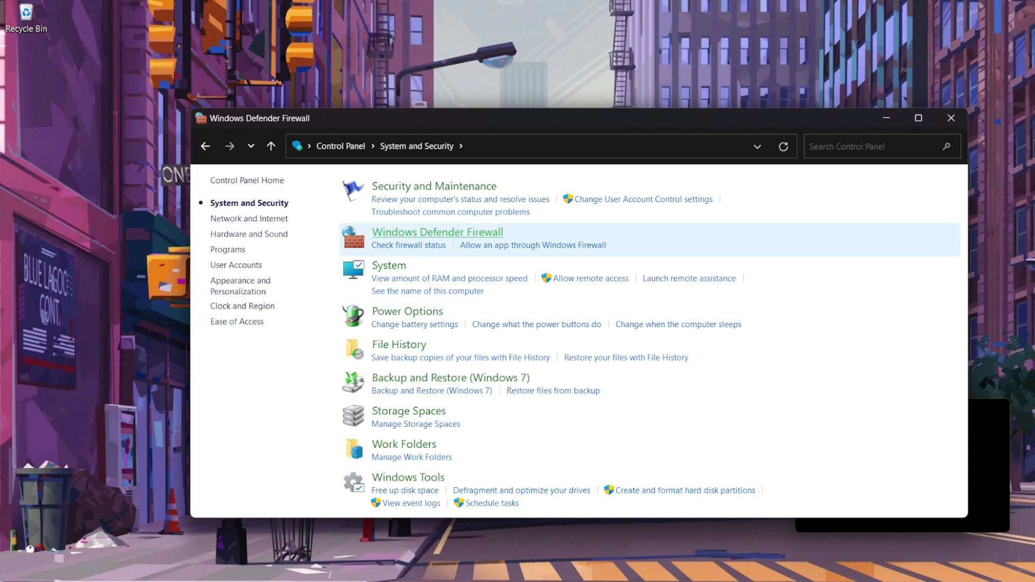
left_click(437, 231)
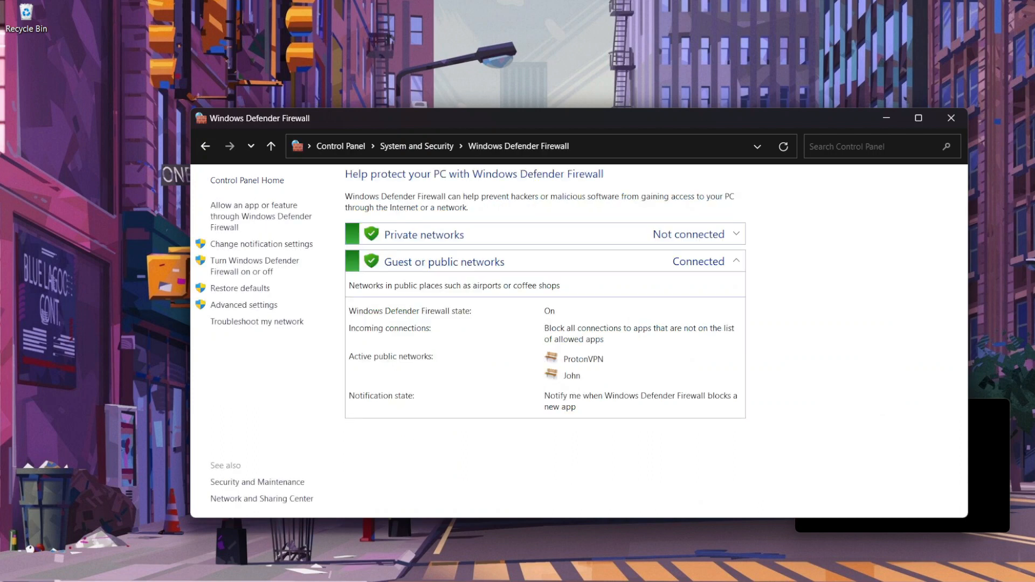